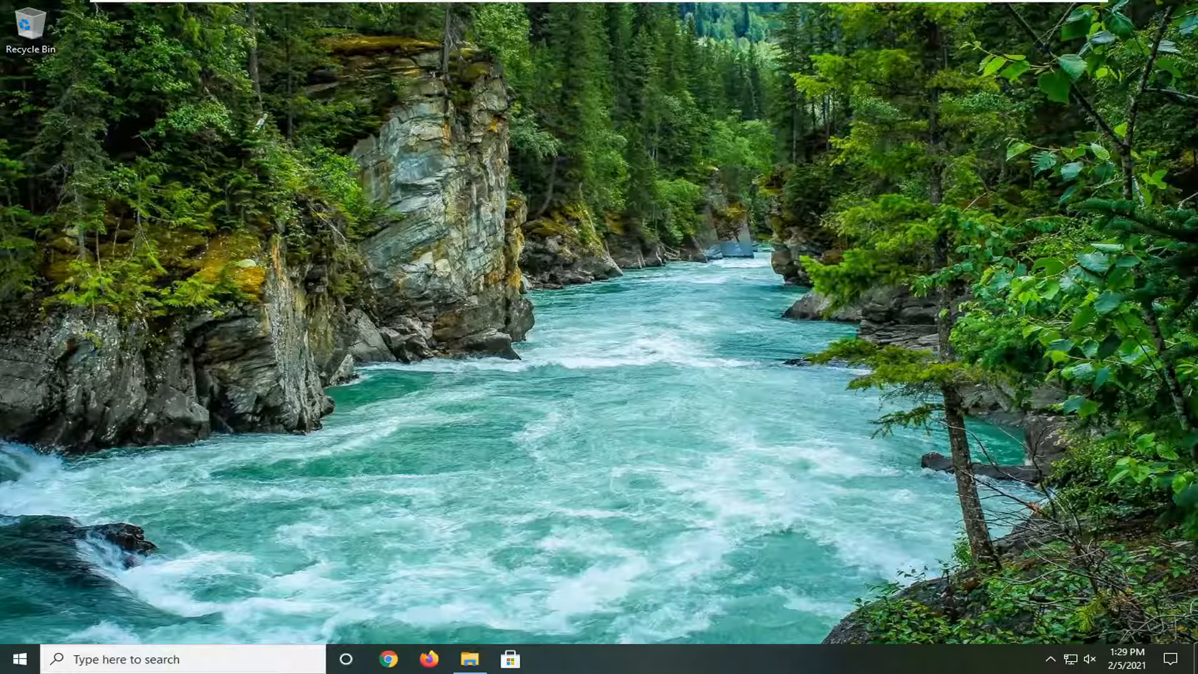
Launch Task Manager from the taskbar's right-click menu.
{"action": "right_click", "coordinate": [745, 663]}
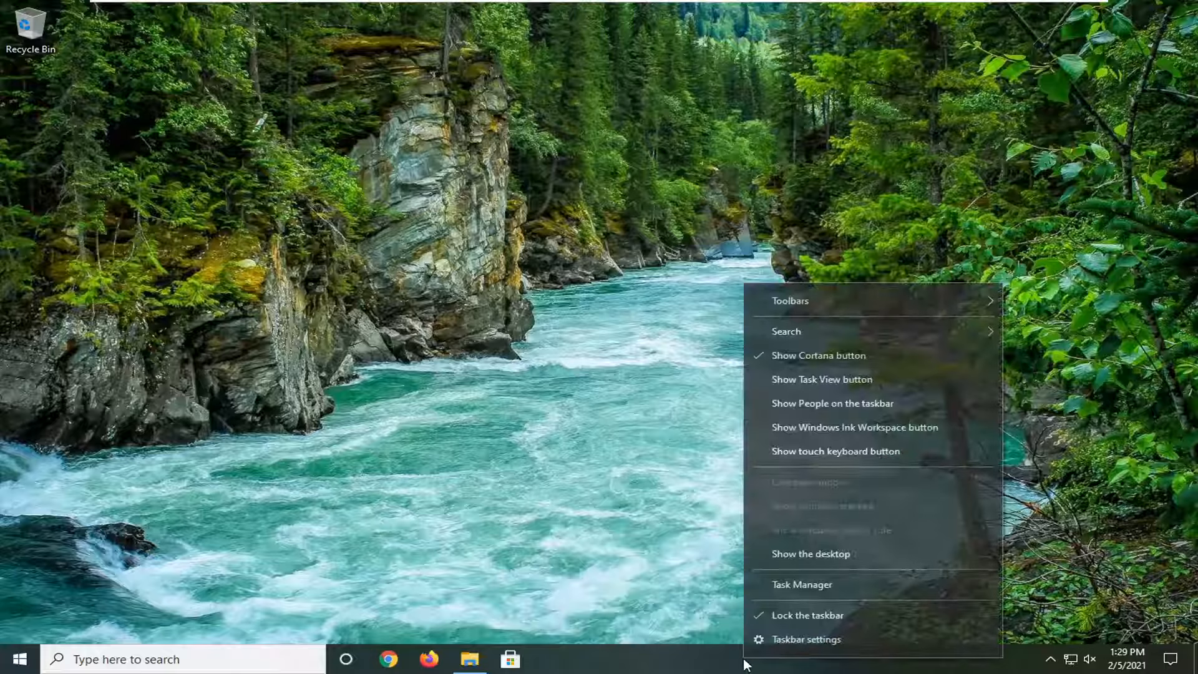
{"action": "left_click", "coordinate": [802, 584]}
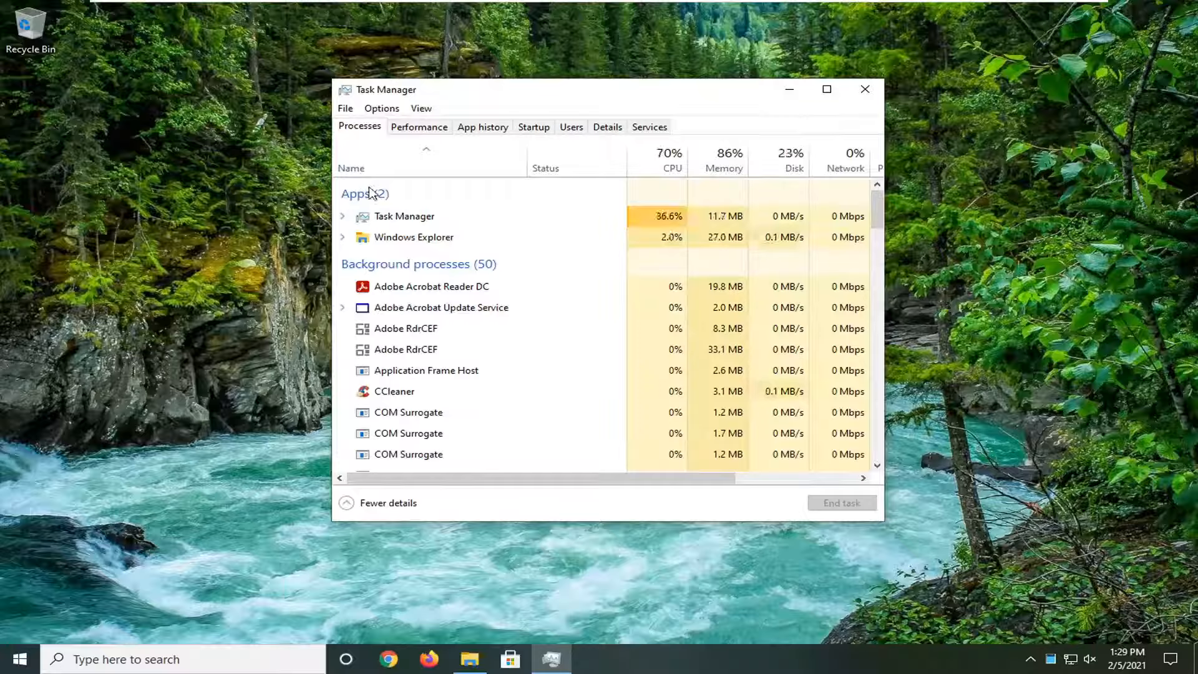
Restart the Windows Explorer process, then close Task Manager.
{"action": "right_click", "coordinate": [413, 237]}
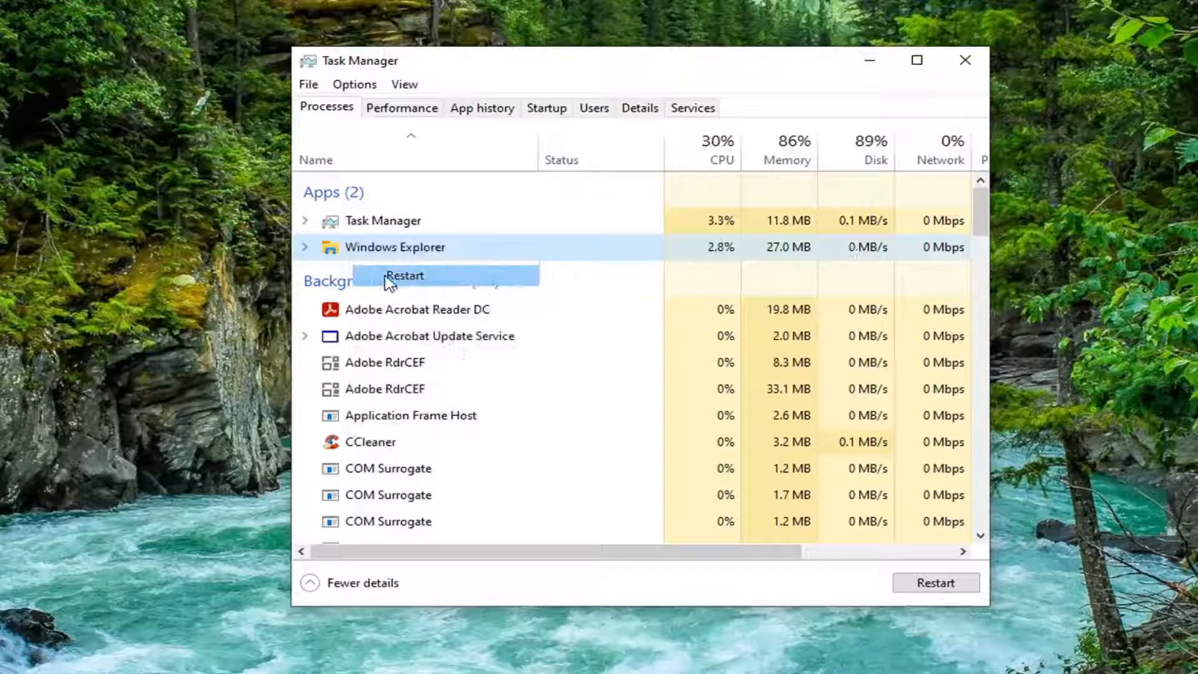
{"action": "left_click", "coordinate": [404, 276]}
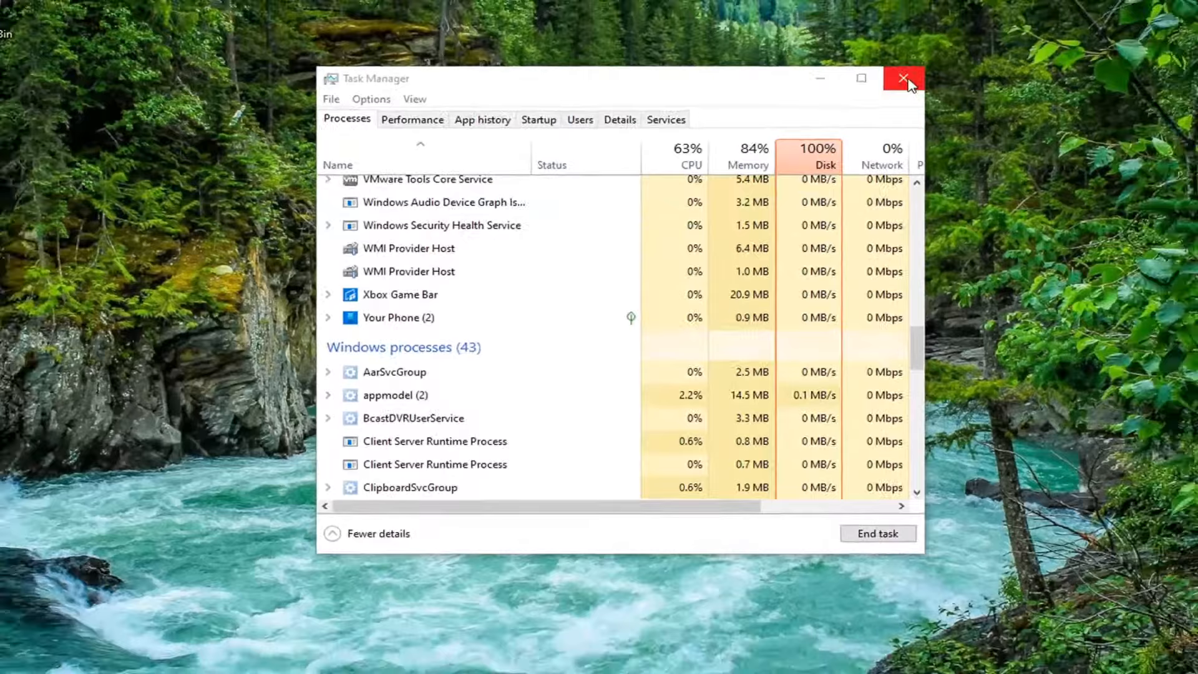
{"action": "left_click", "coordinate": [905, 79]}
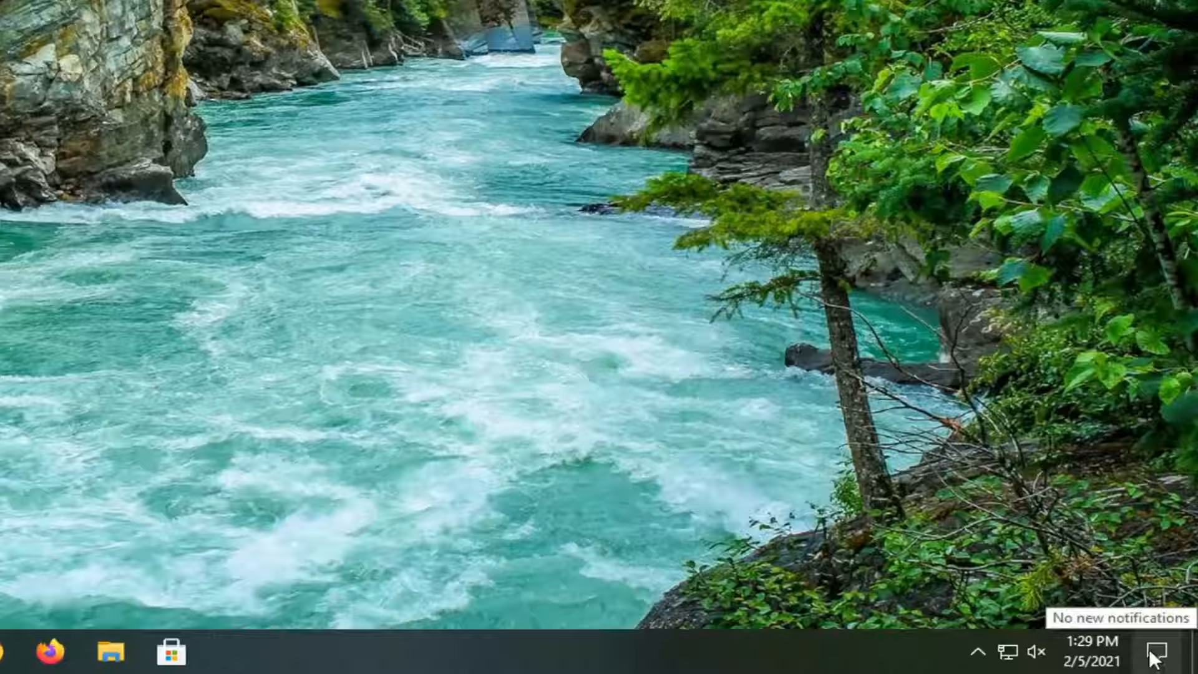
Show the Action Center options and confirm Focus assist is Off.
{"action": "right_click", "coordinate": [1156, 651]}
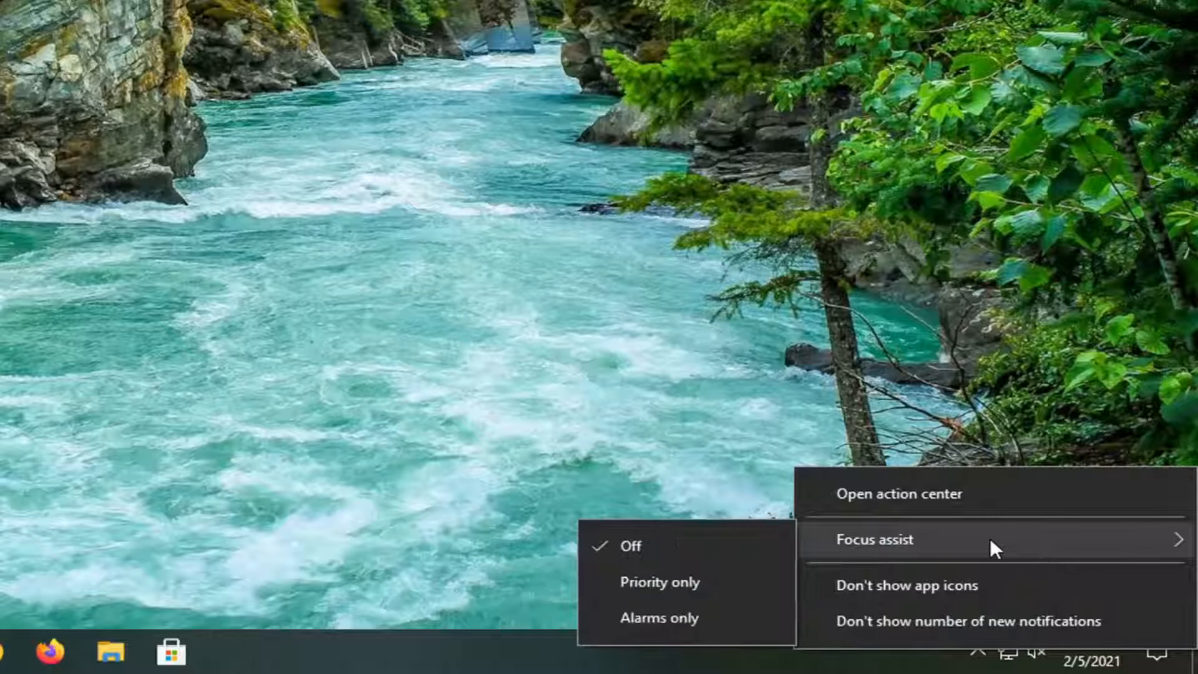
{"action": "mouse_move", "coordinate": [663, 558]}
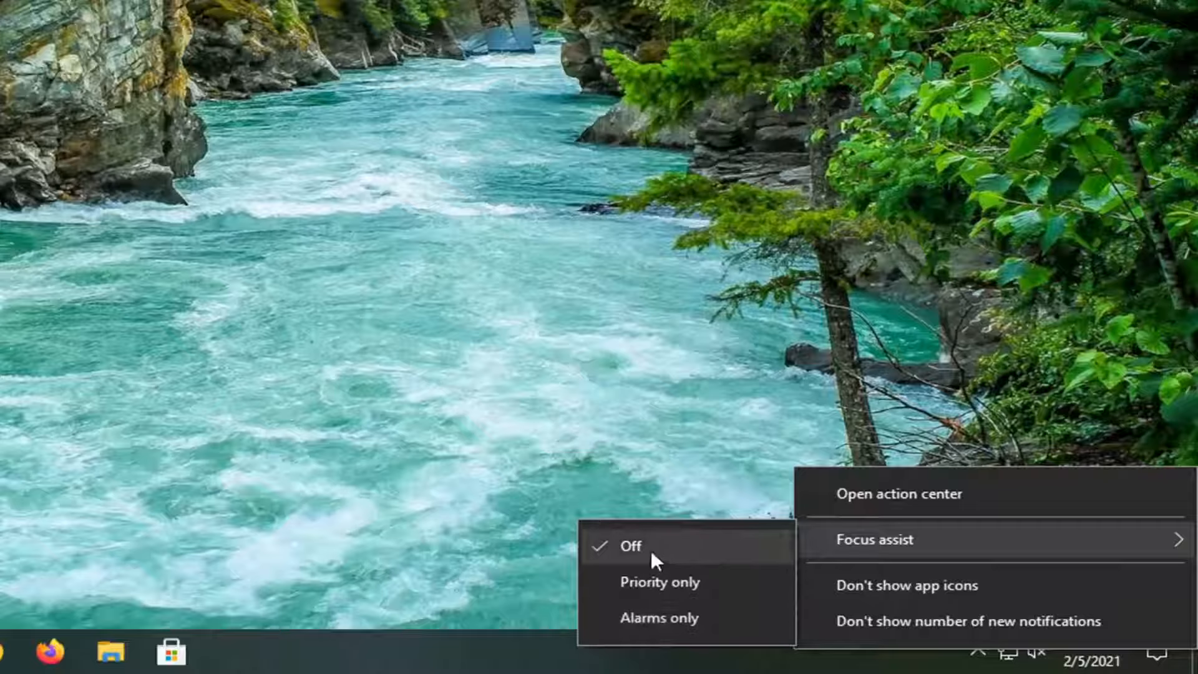
{"action": "mouse_move", "coordinate": [652, 583]}
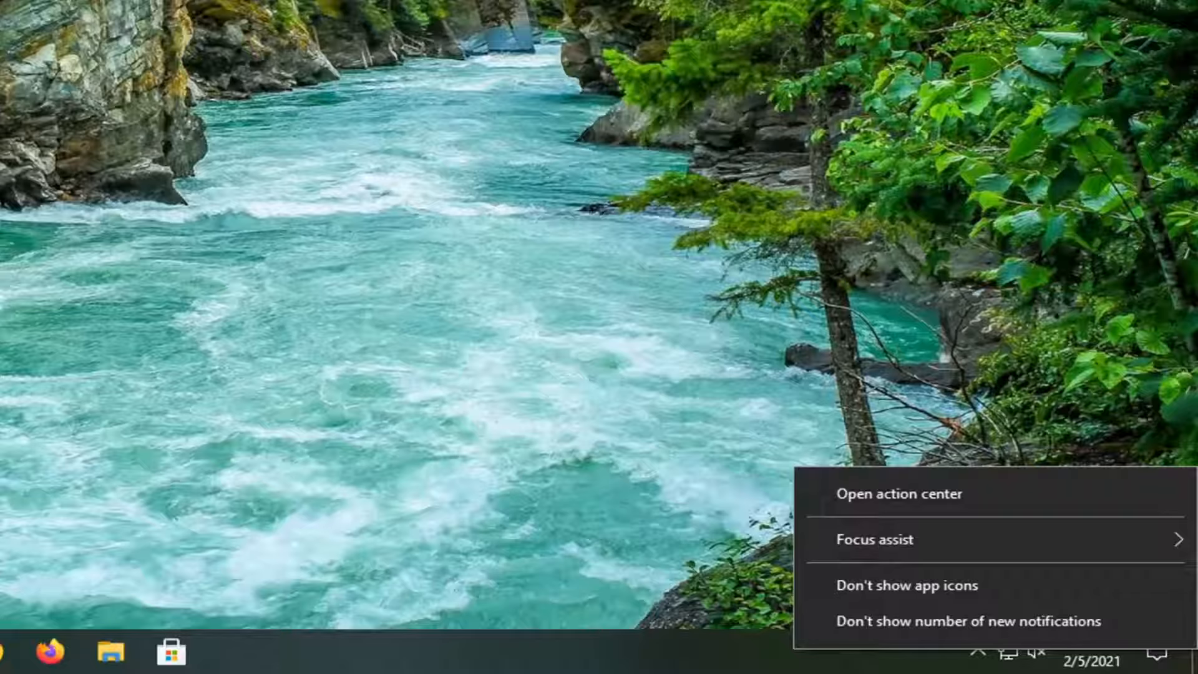
Go to System > Notifications & actions and scroll through the sender list, all On.
{"action": "left_click", "coordinate": [15, 658]}
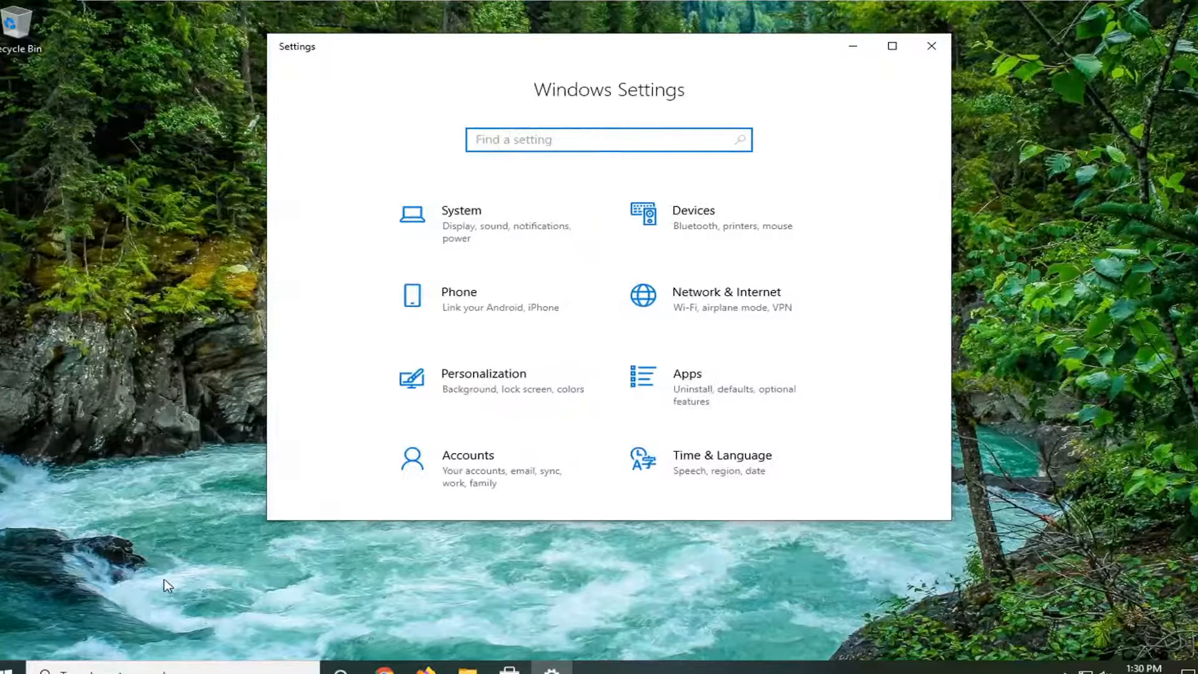
{"action": "left_click", "coordinate": [460, 210]}
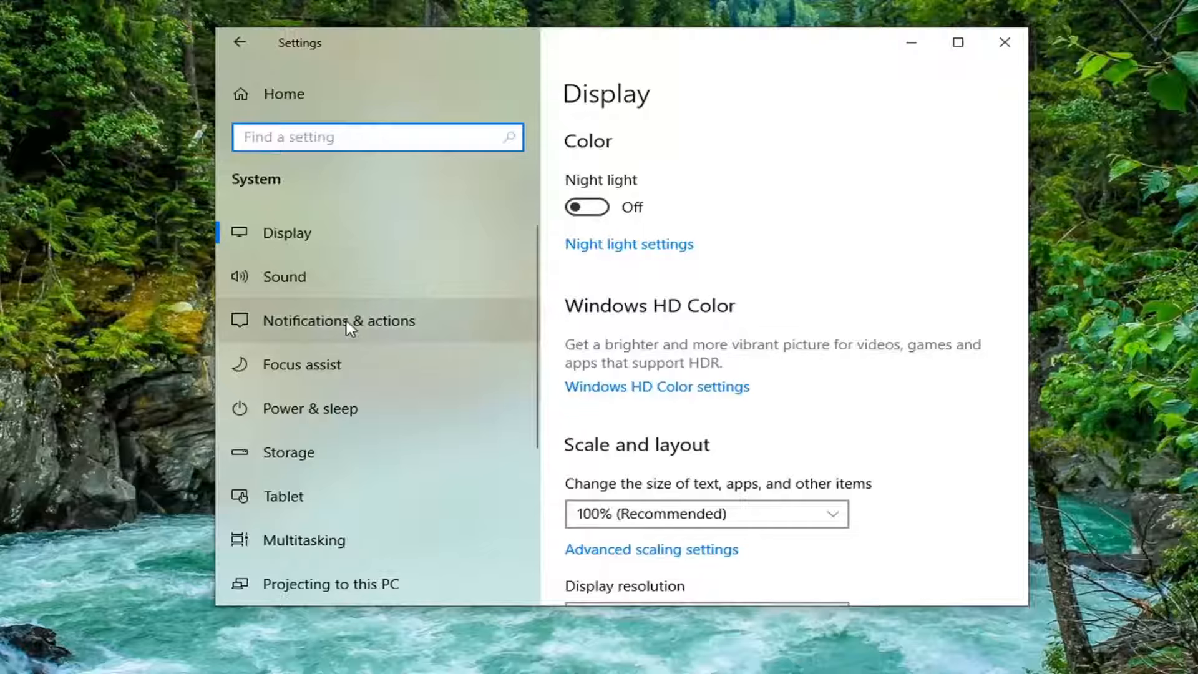
{"action": "left_click", "coordinate": [338, 321]}
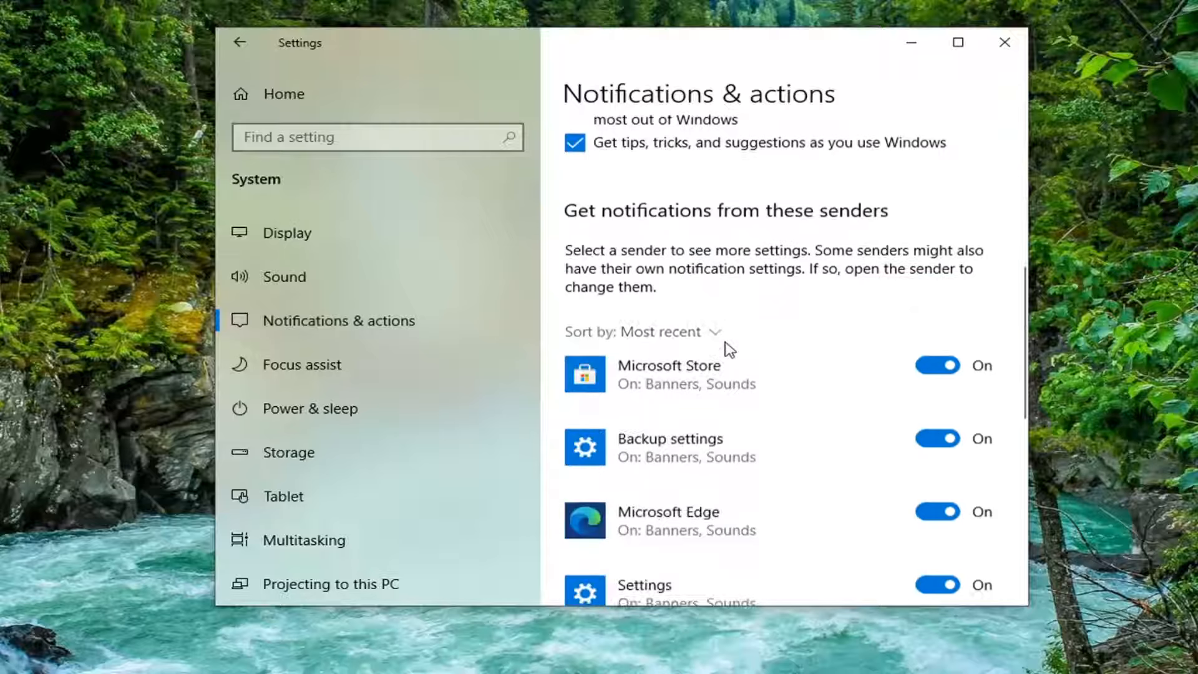
{"action": "scroll", "scroll_direction": "down", "scroll_amount": 3}
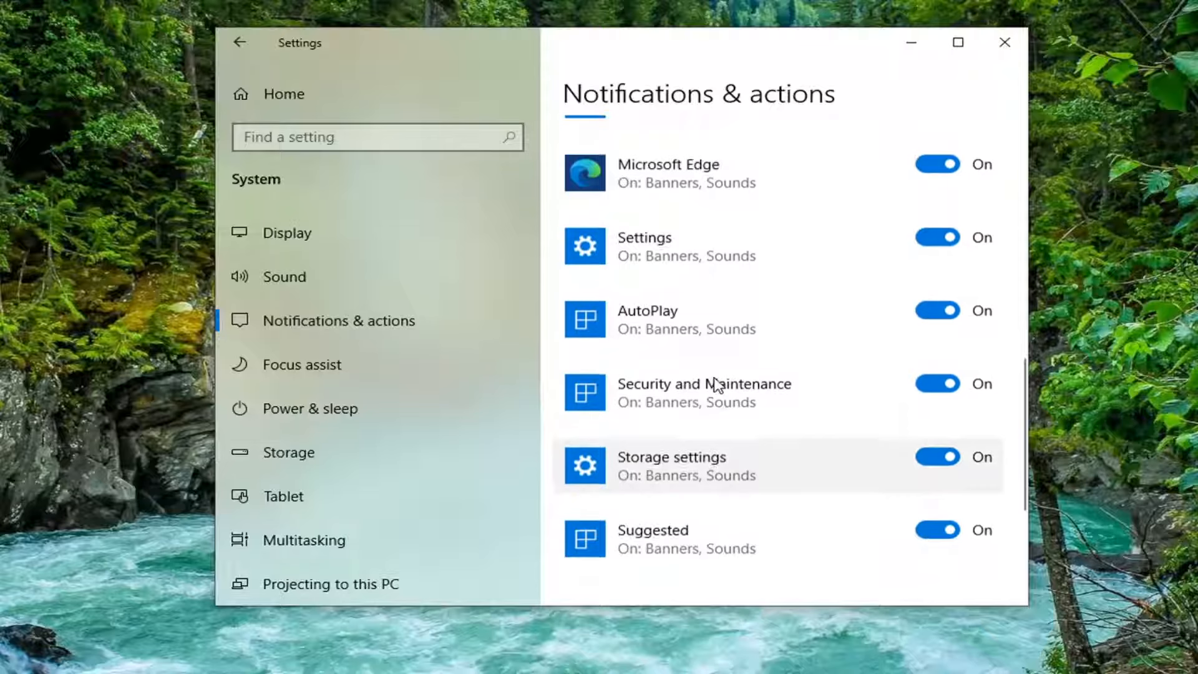
{"action": "scroll", "scroll_direction": "down", "scroll_amount": 3}
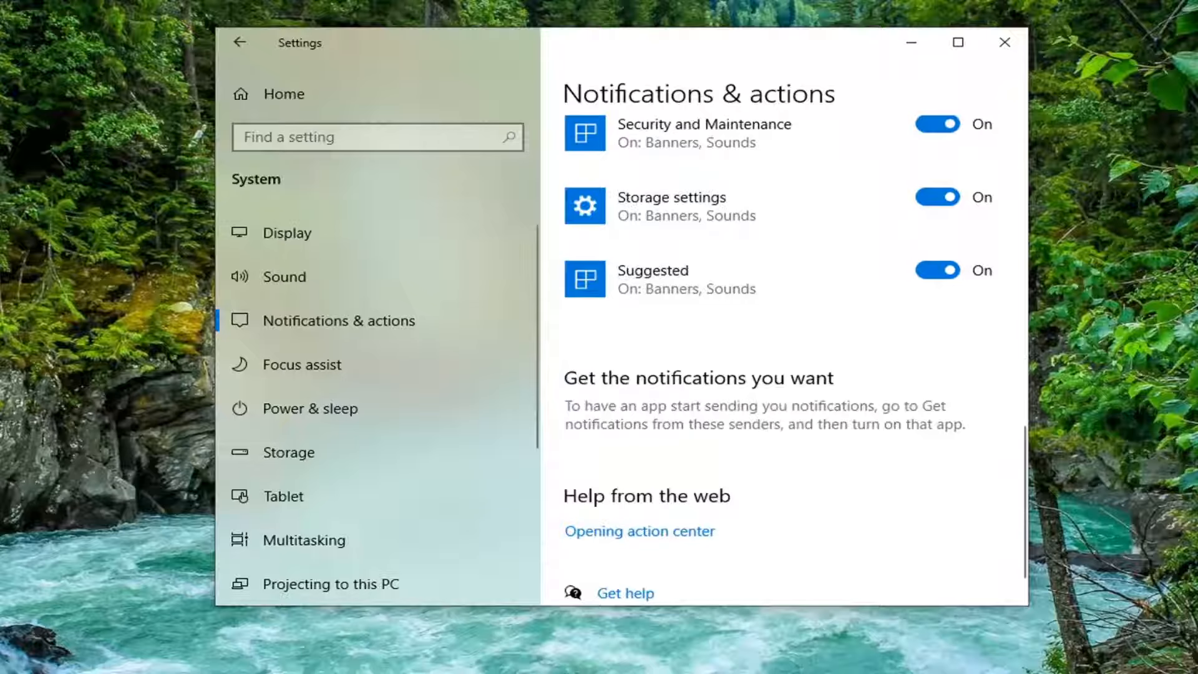
Go to Privacy > Background apps and scroll to confirm Snip & Sketch is allowed.
{"action": "left_click", "coordinate": [240, 42]}
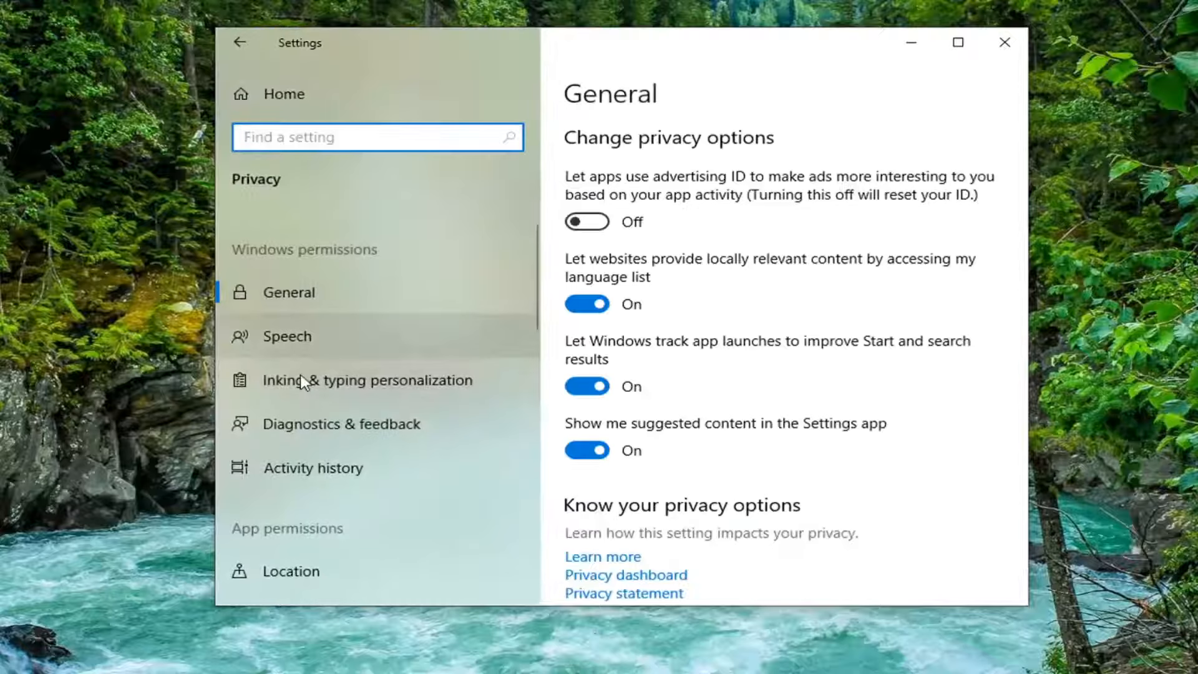
{"action": "scroll", "scroll_direction": "down", "scroll_amount": 3}
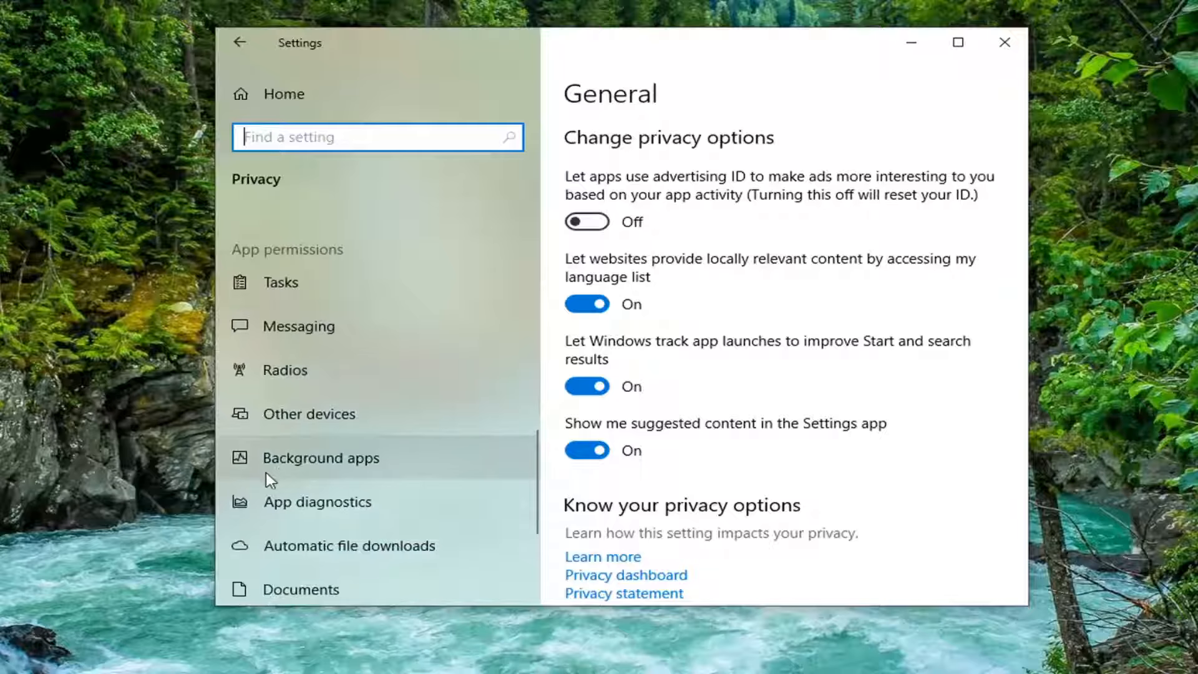
{"action": "left_click", "coordinate": [321, 458]}
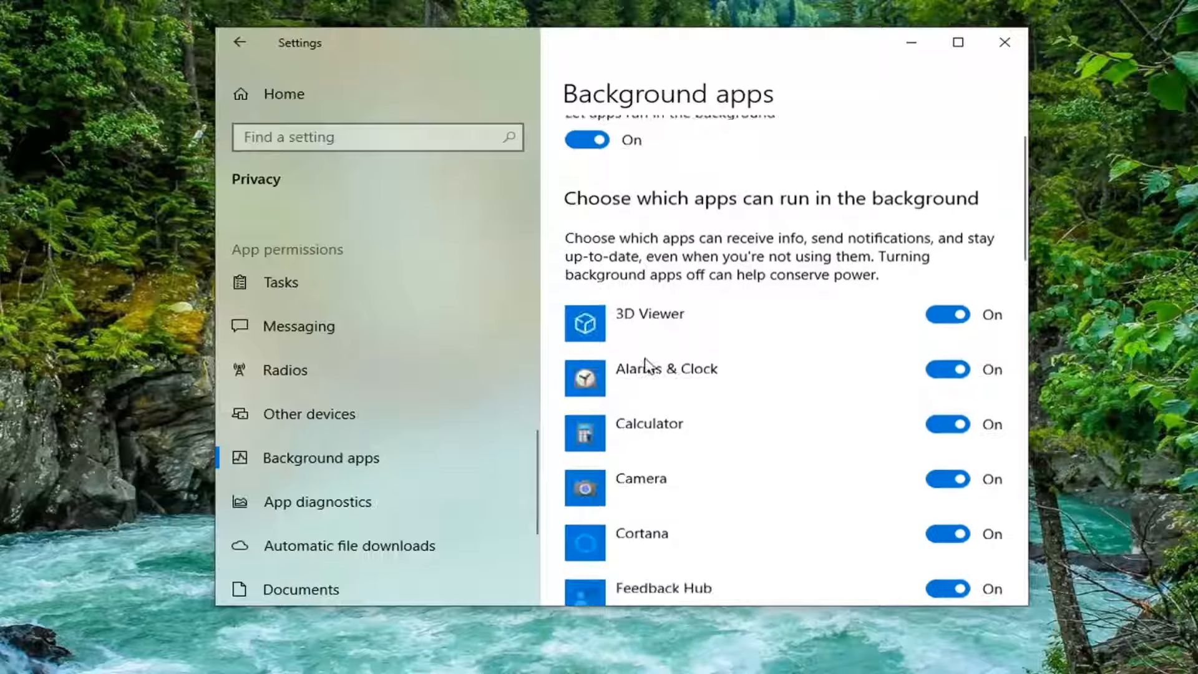
{"action": "scroll", "scroll_direction": "down", "scroll_amount": 3}
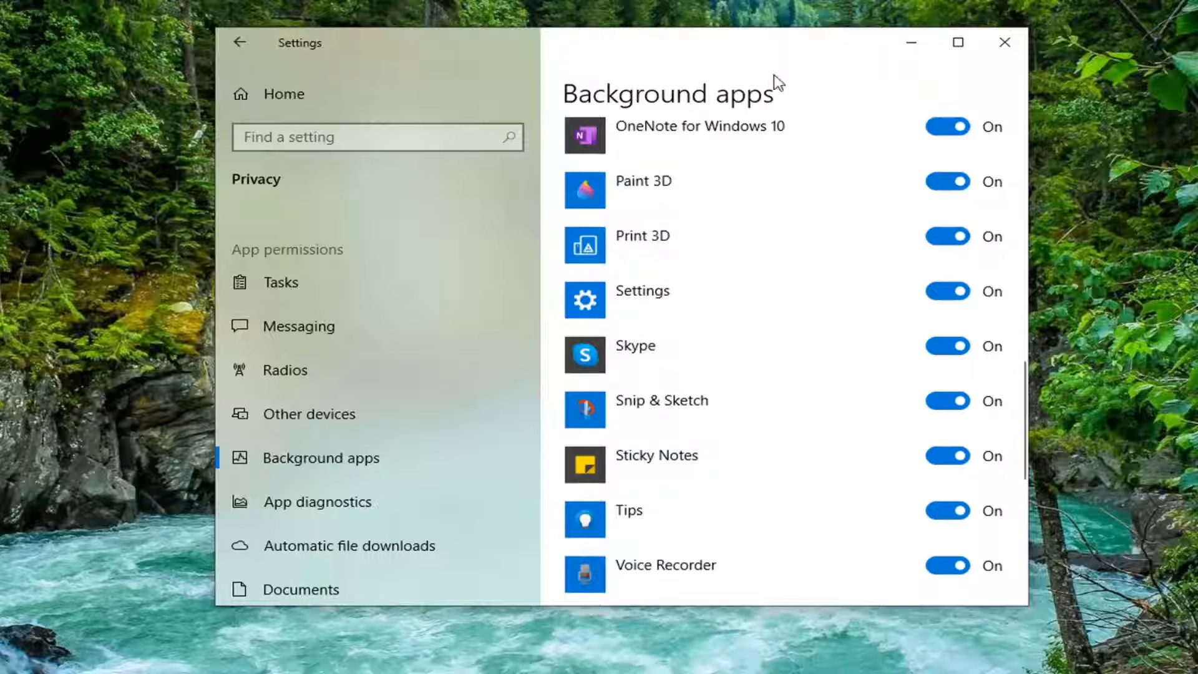